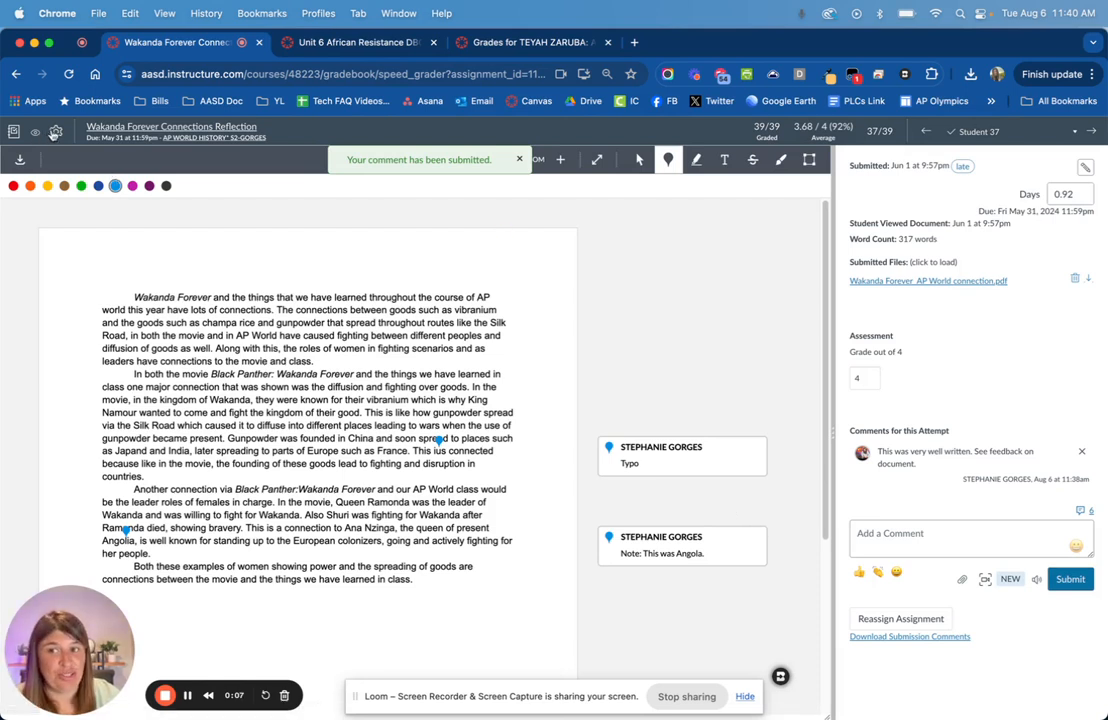
Open and then dismiss the SpeedGrader options list on the Wakanda Forever reflection
click(55, 131)
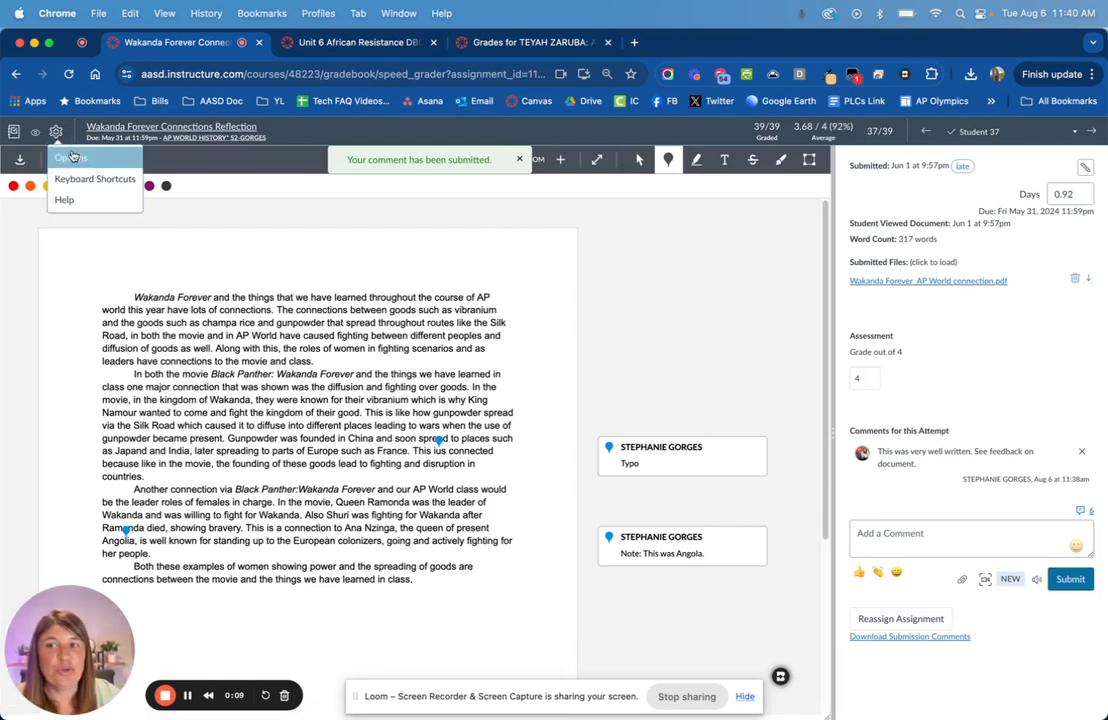
click(69, 157)
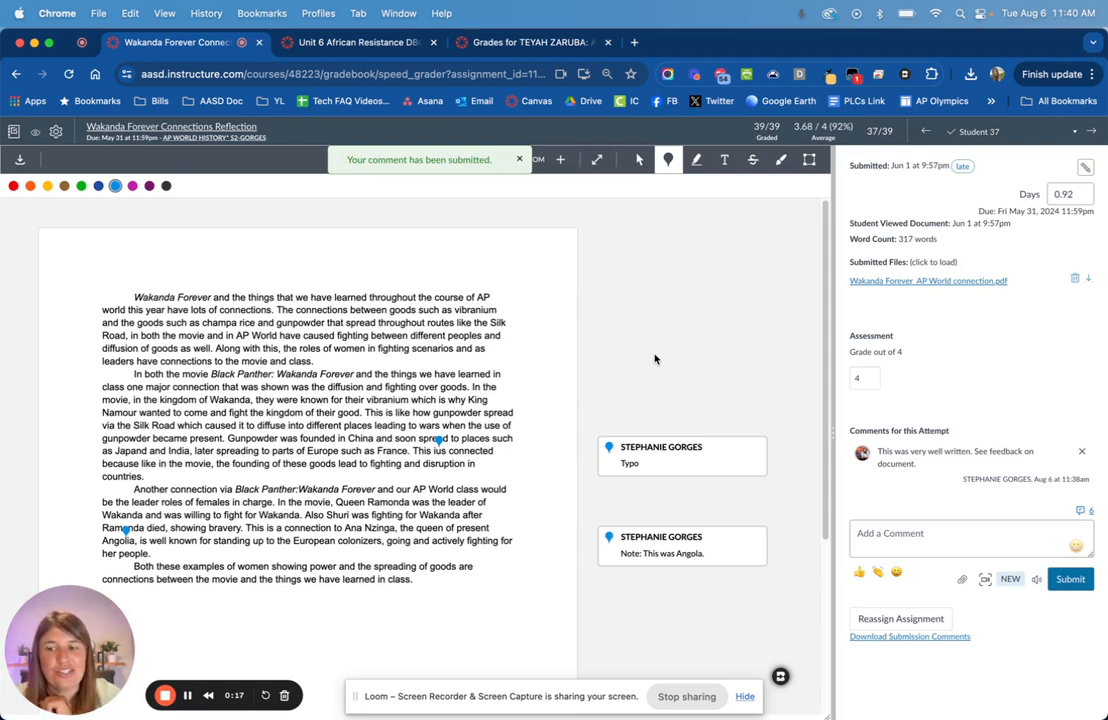
mouse_move(688, 305)
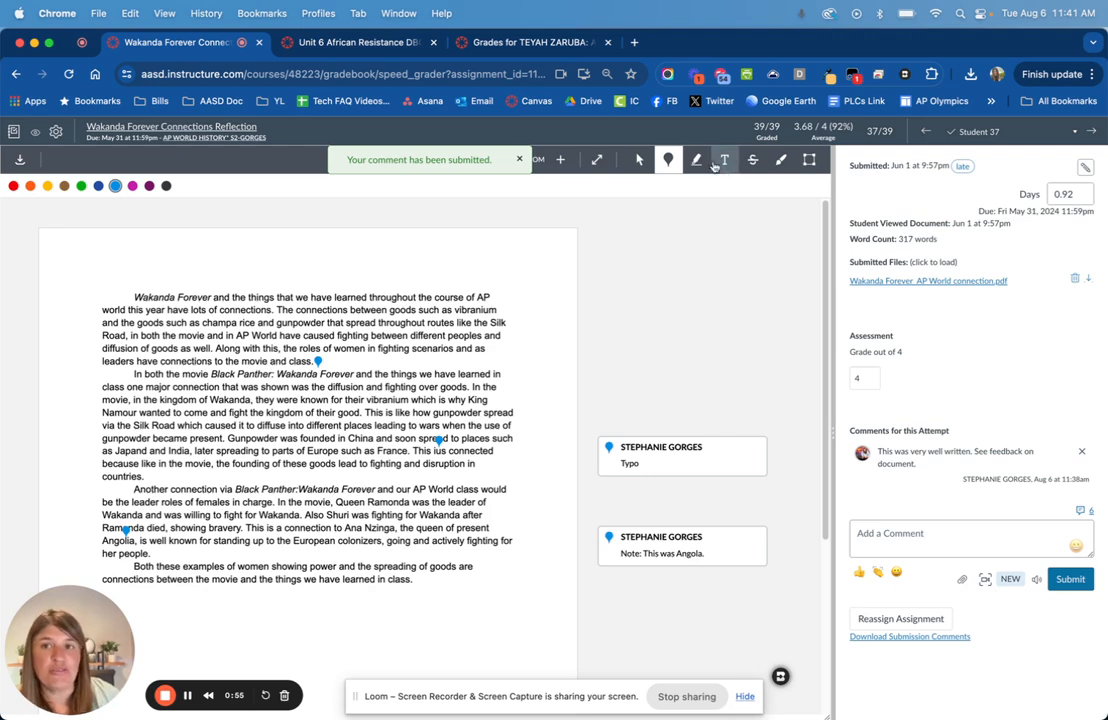
Switch to student 6's Unit 6 African Resistance DBQ, scored 13.49 of 20
click(350, 42)
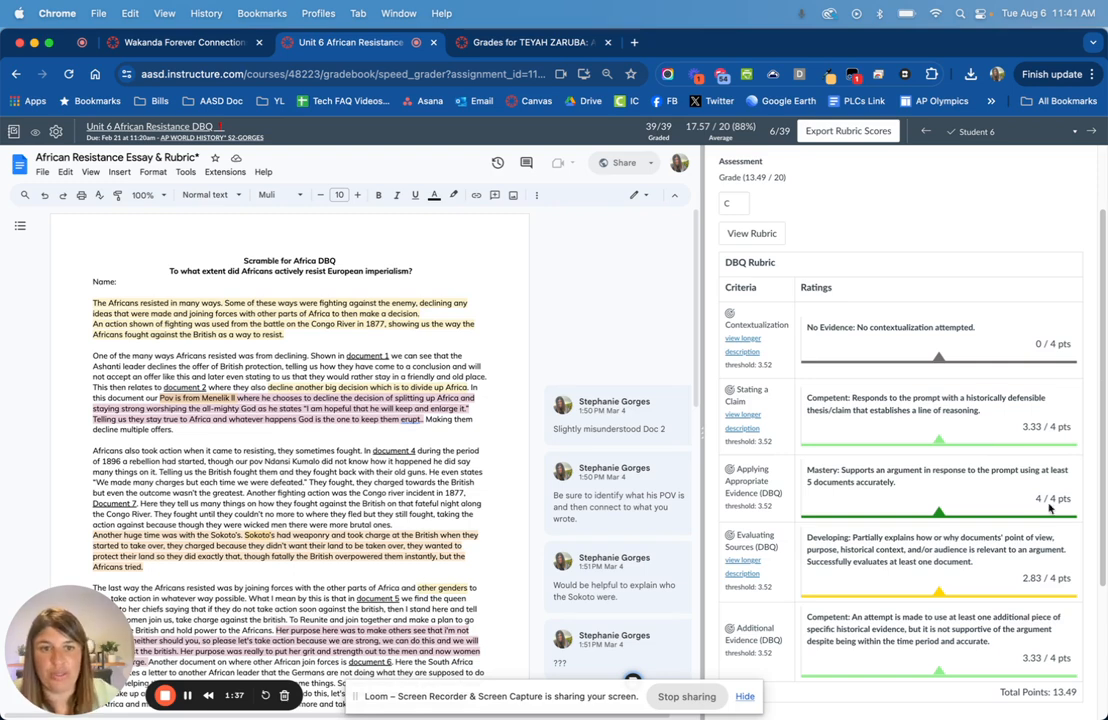
Begin a Studio Capture video comment on student 6's African Resistance DBQ attempt
scroll(down, 3)
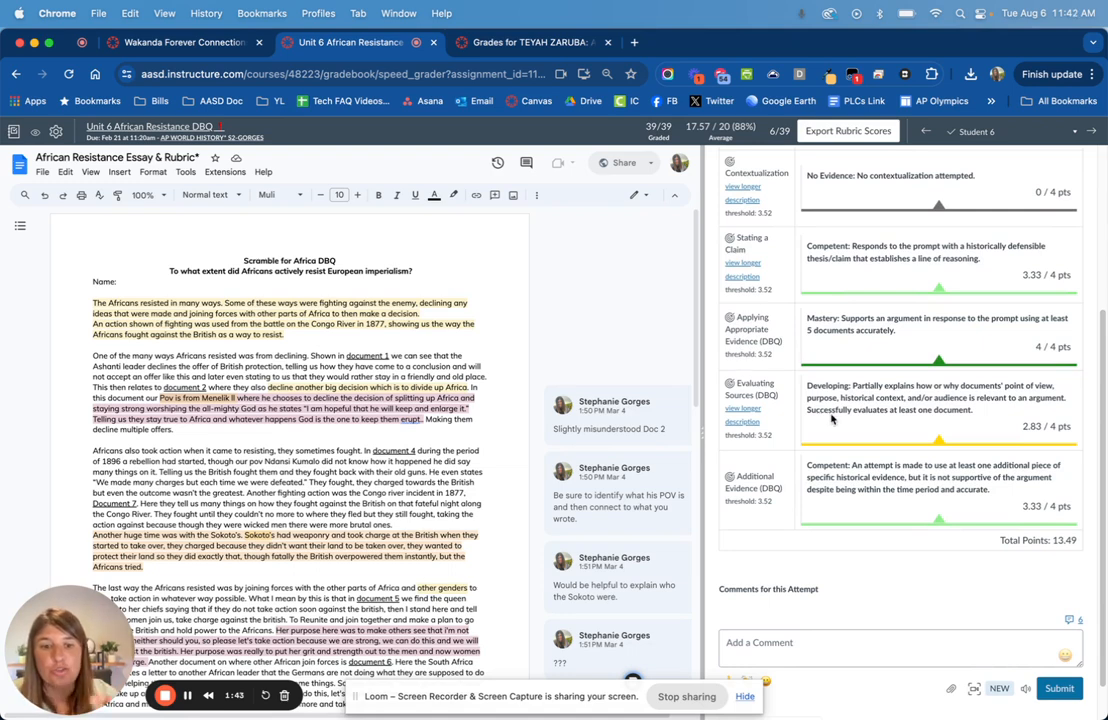
scroll(down, 3)
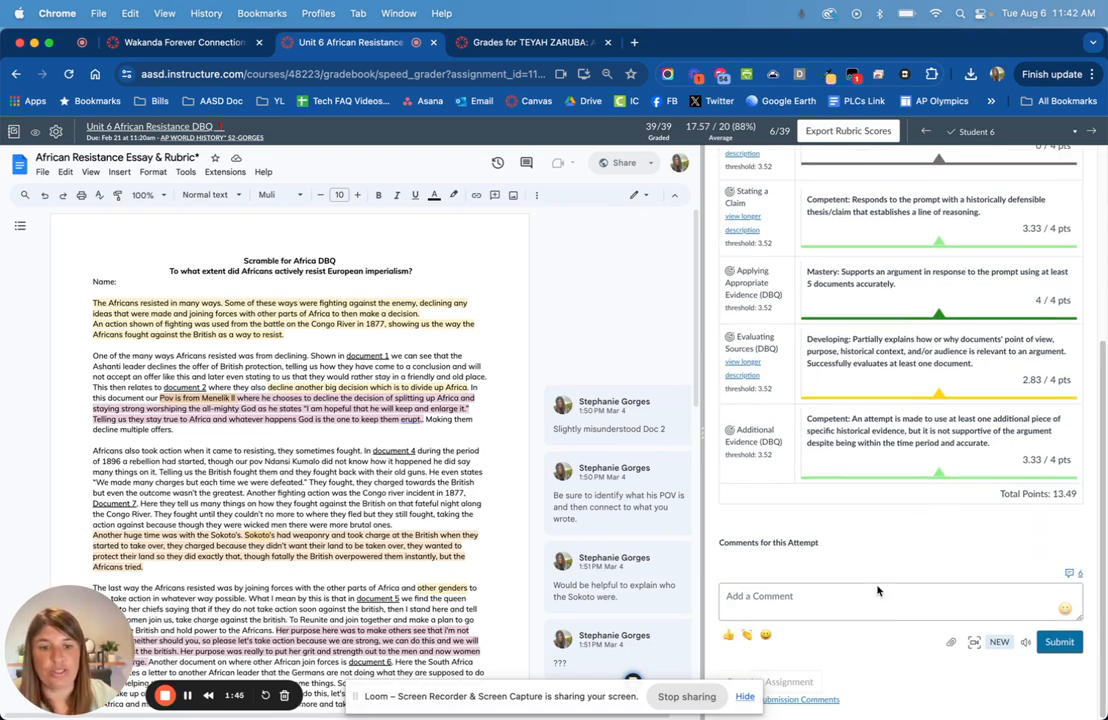
mouse_move(951, 642)
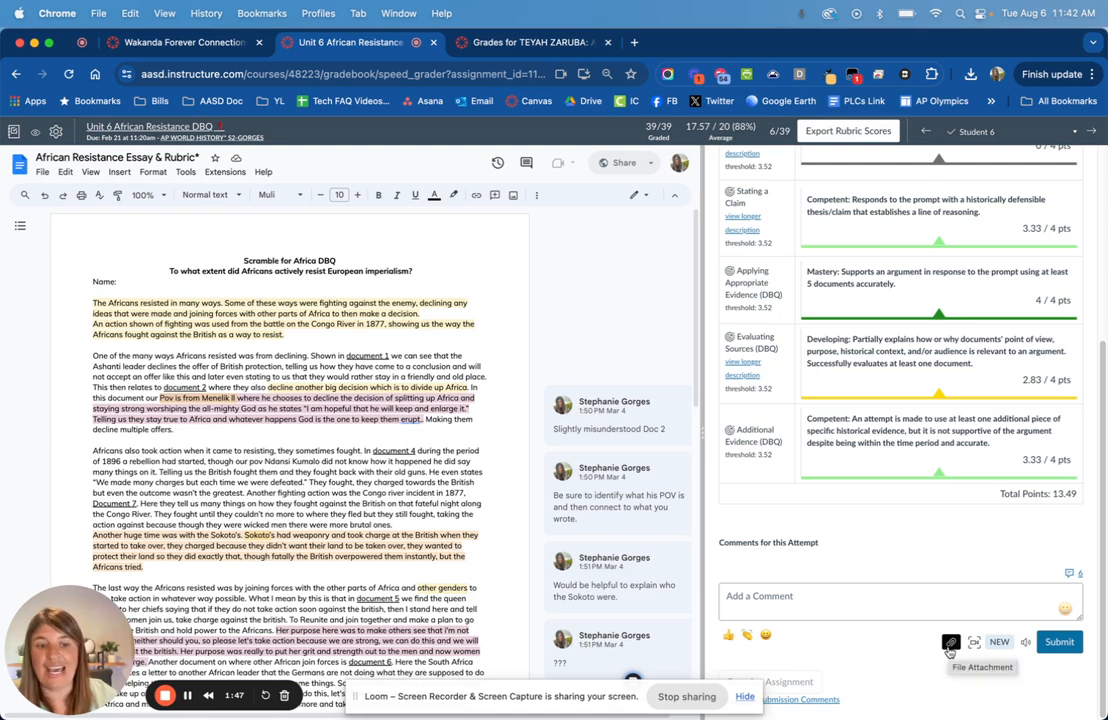
click(950, 642)
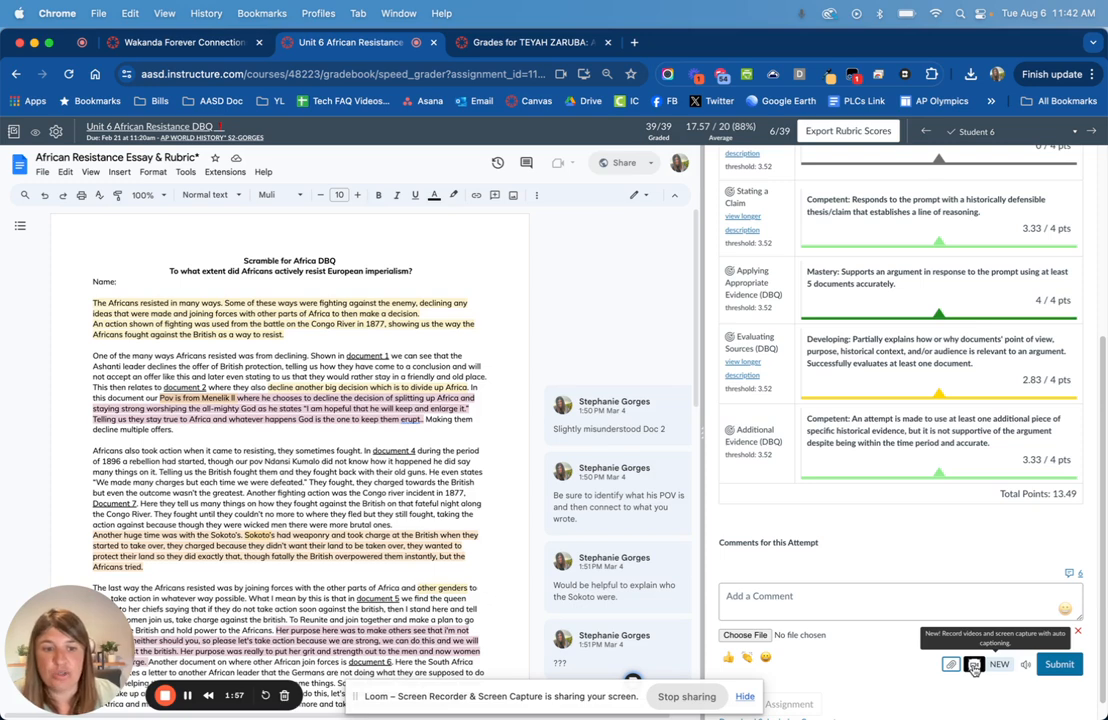
click(998, 664)
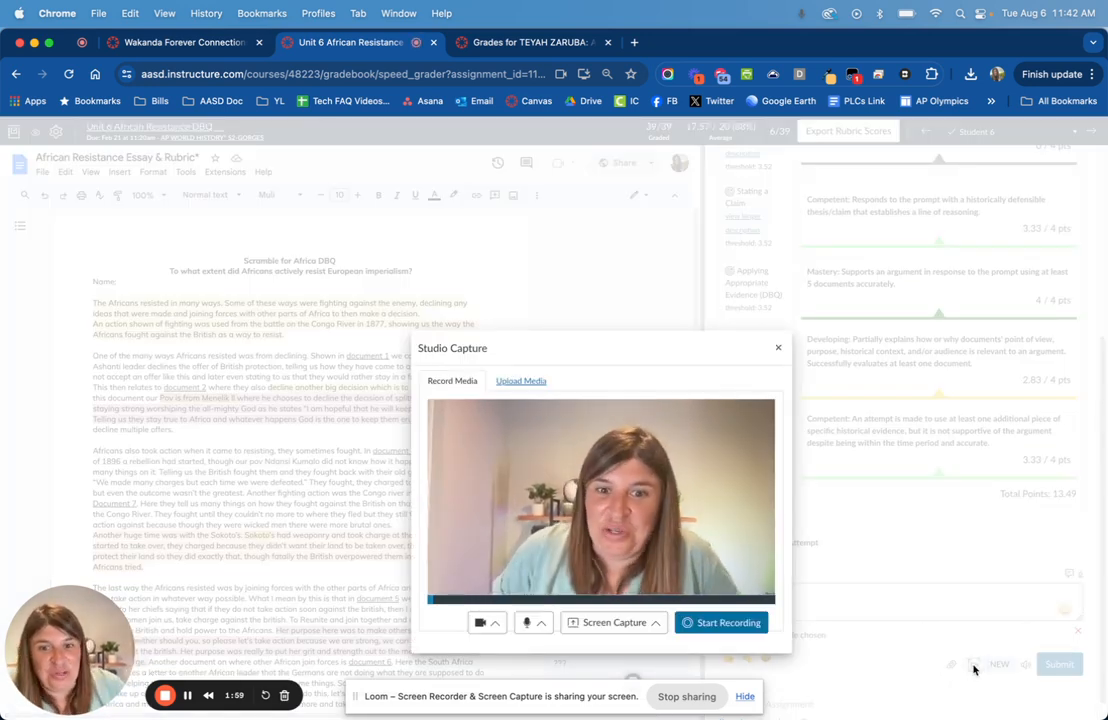
click(721, 622)
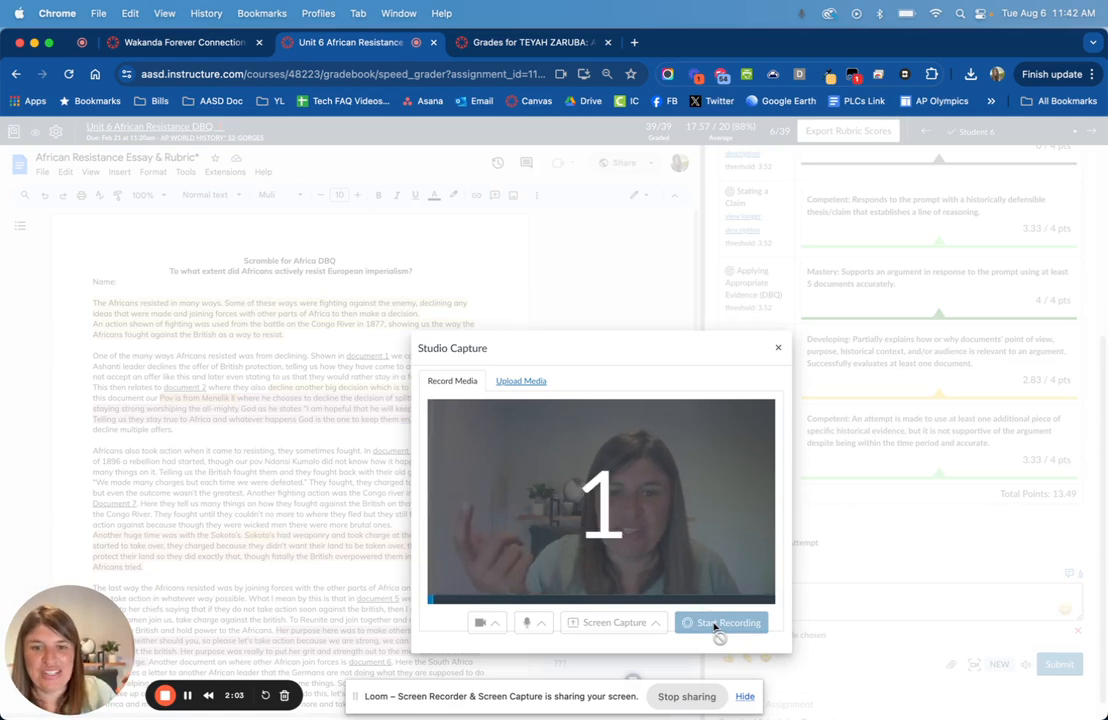
Record student 6's video comment in Studio Capture and finish it for submission
click(721, 622)
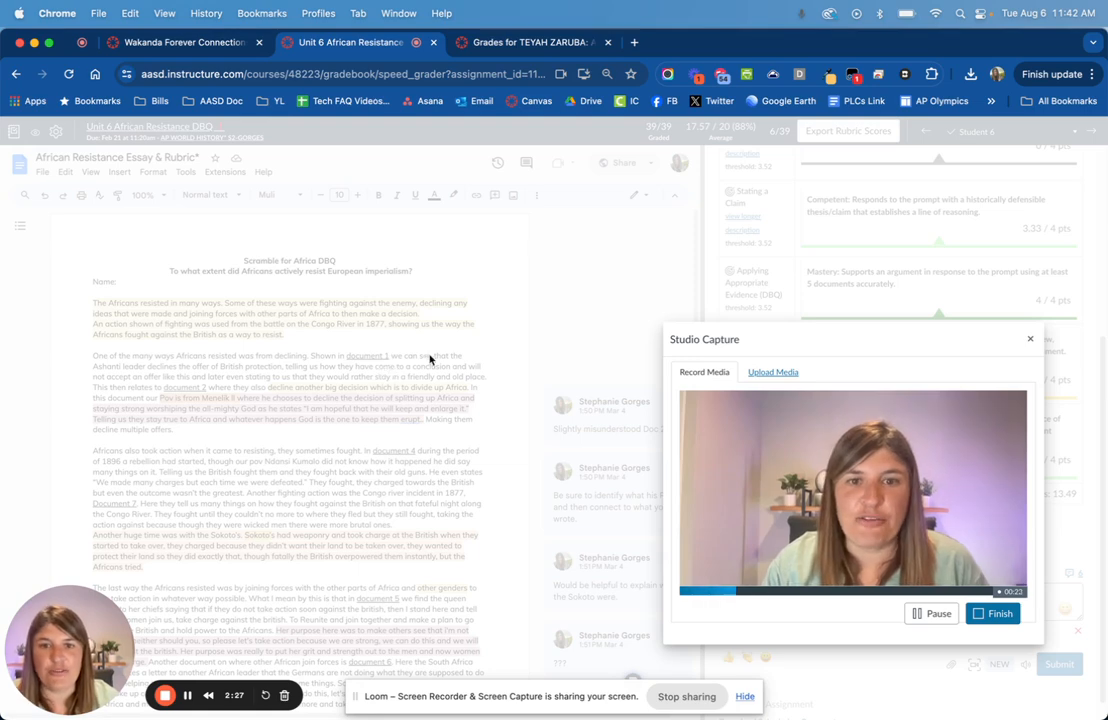
click(990, 613)
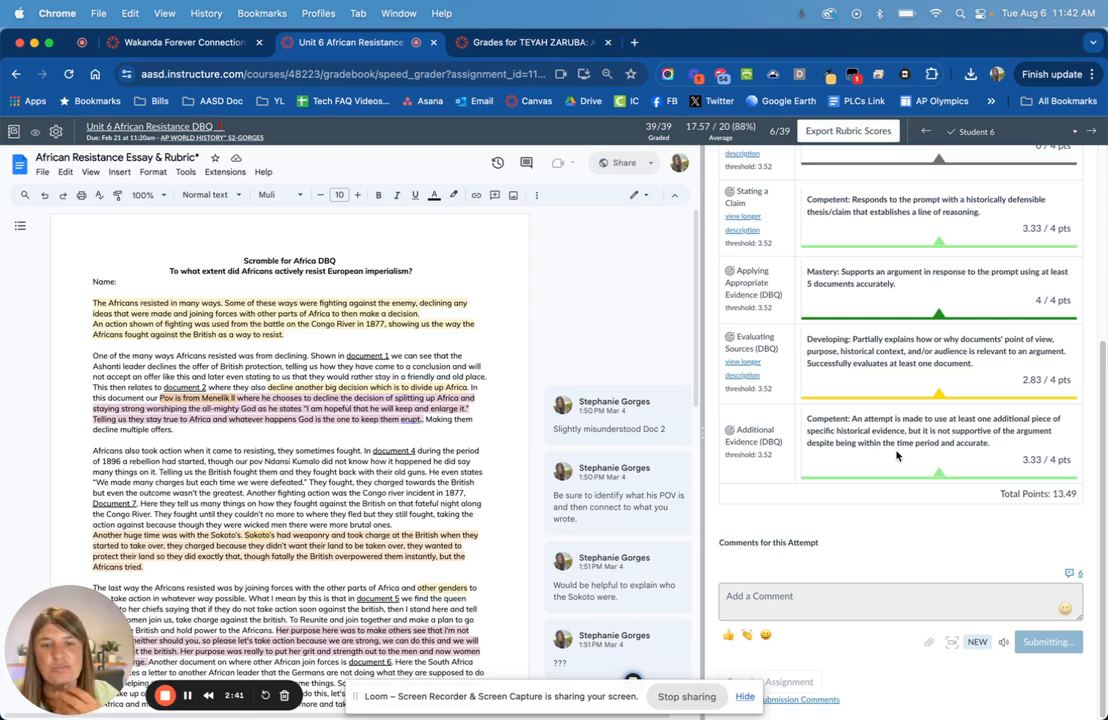
mouse_move(324, 581)
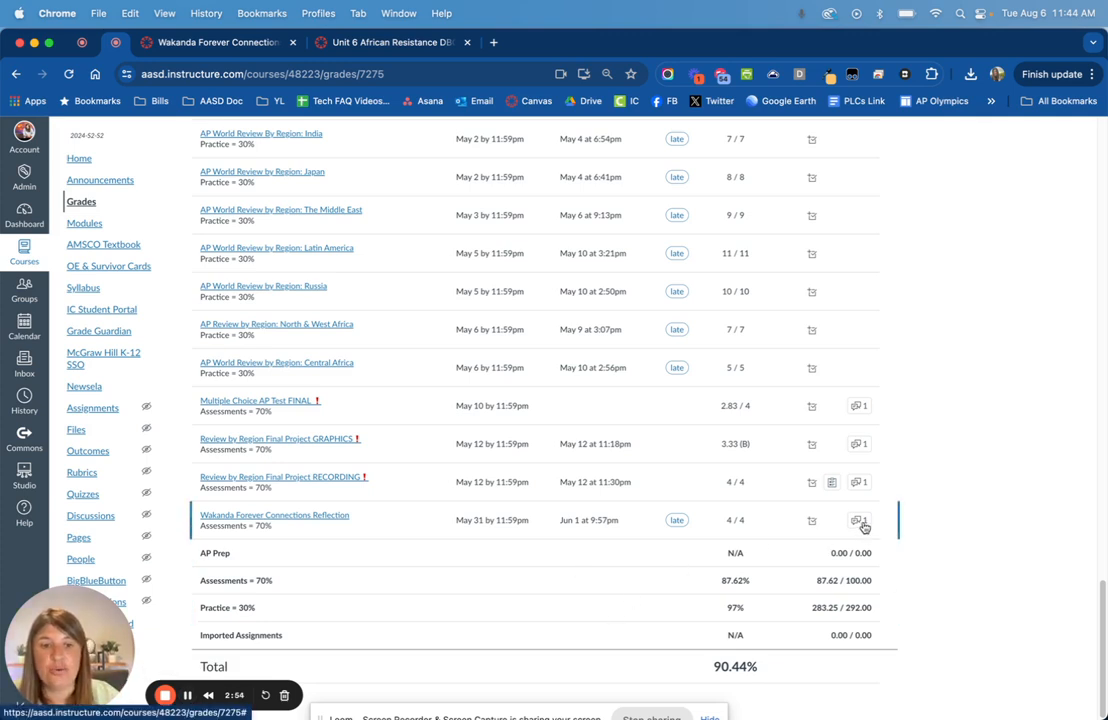
View the teacher's praise comment on Wakanda Forever Connections Reflection
click(858, 521)
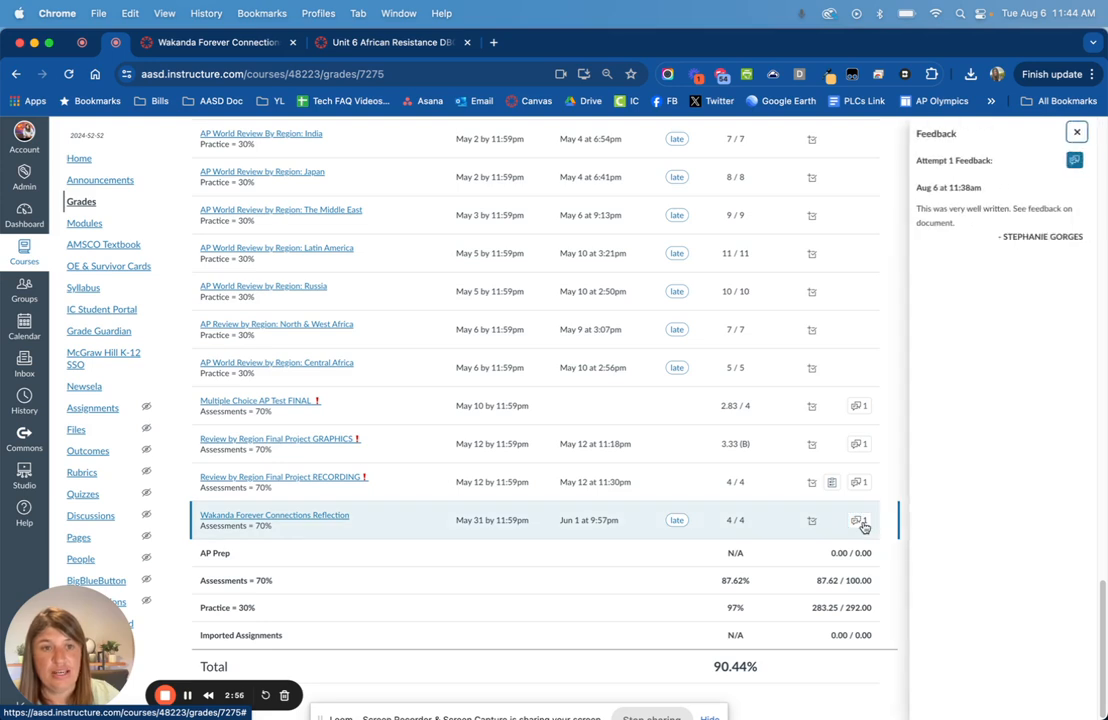
mouse_move(1005, 230)
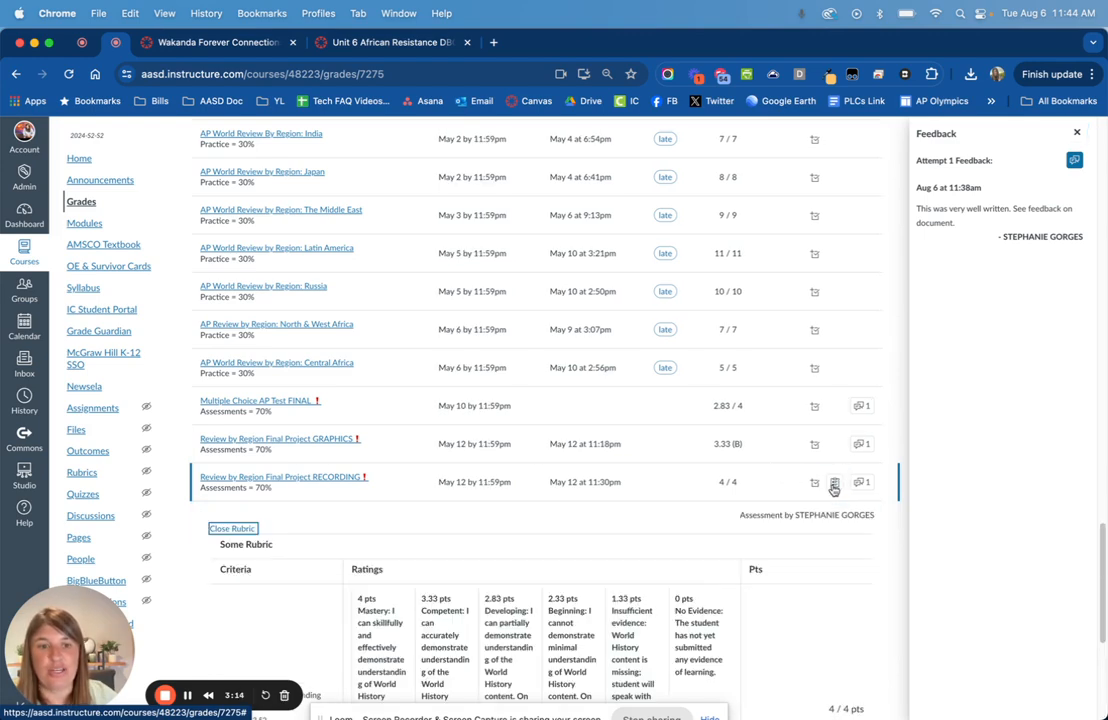
Scroll the Grades list to reveal Unit 8 LEQ at 12.99/16
scroll(down, 3)
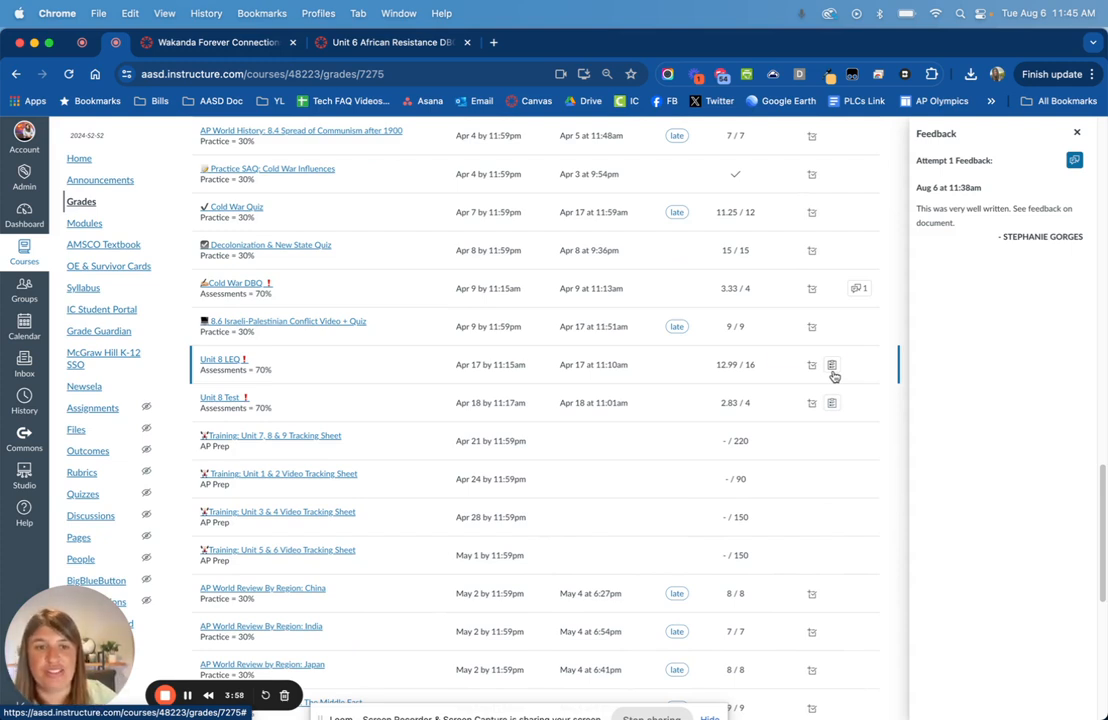
Expand Unit 8 LEQ's rubric: Contextualization 4, Claim 2.33, Evidence 3.33, Connections 3.33
click(831, 365)
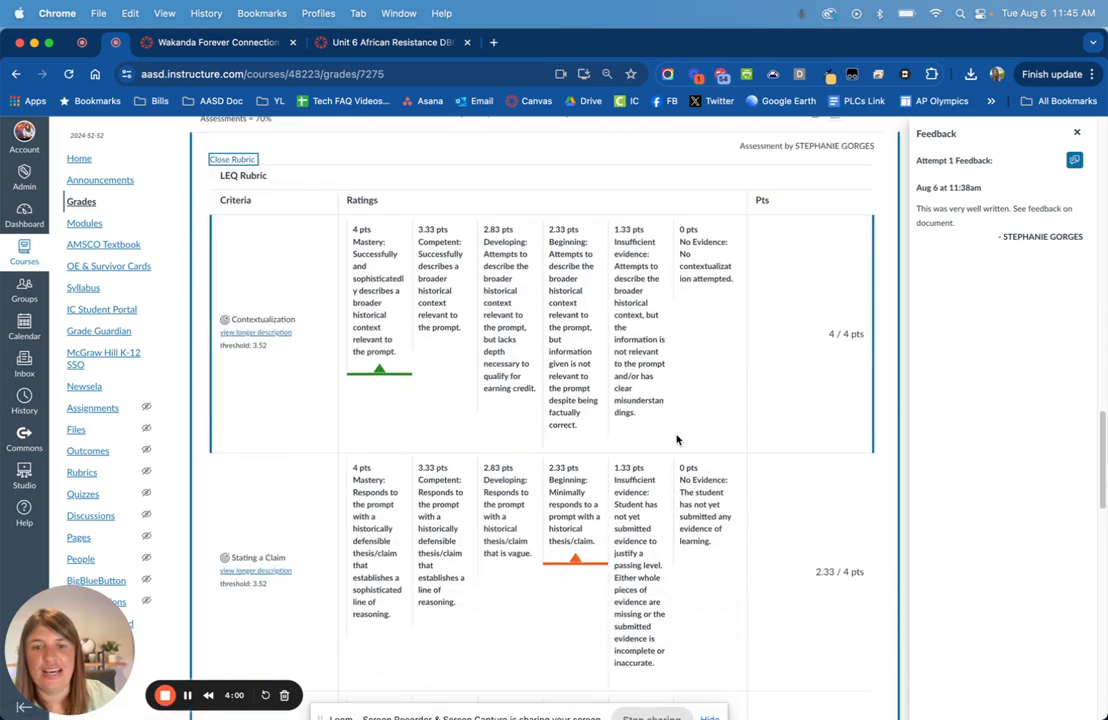
scroll(down, 3)
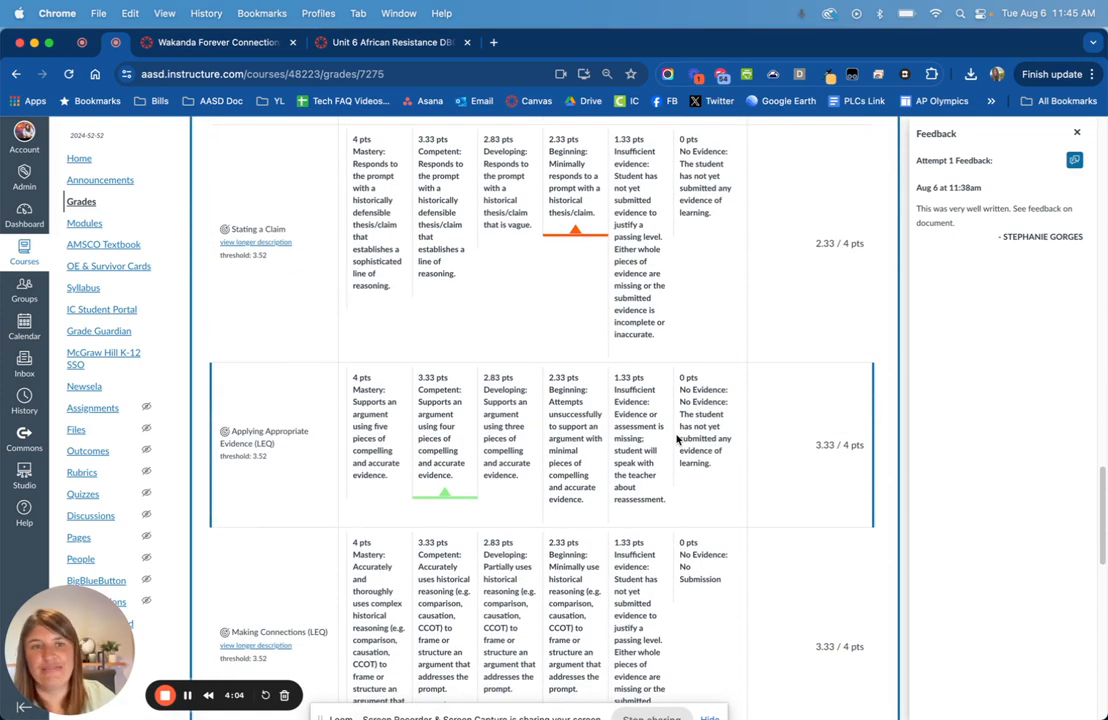
scroll(down, 3)
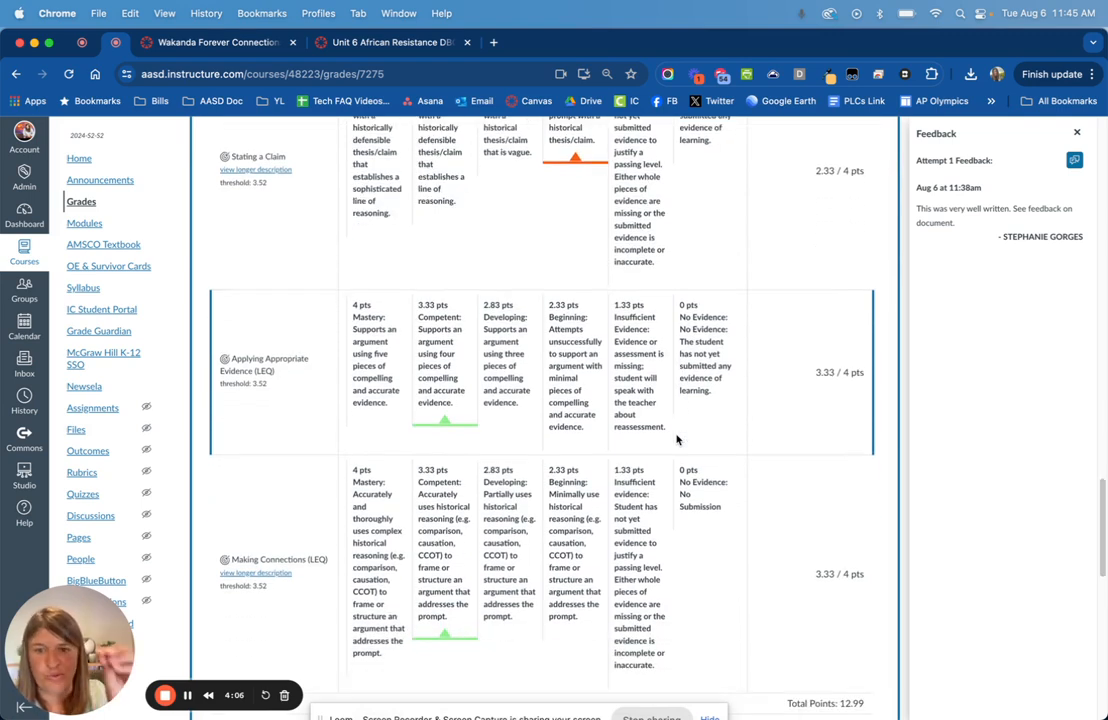